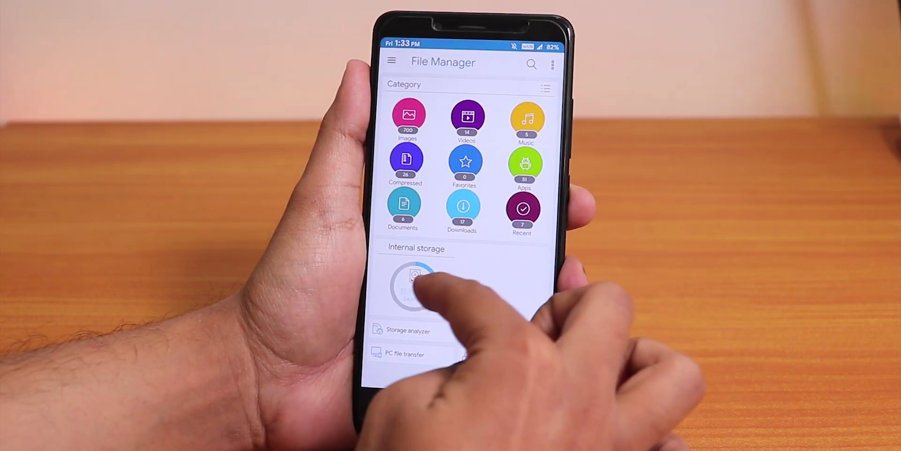
View the file details of Masik X 2.4 Whyred.zip in internal storage and dismiss them.
{"action": "left_click", "coordinate": [415, 285]}
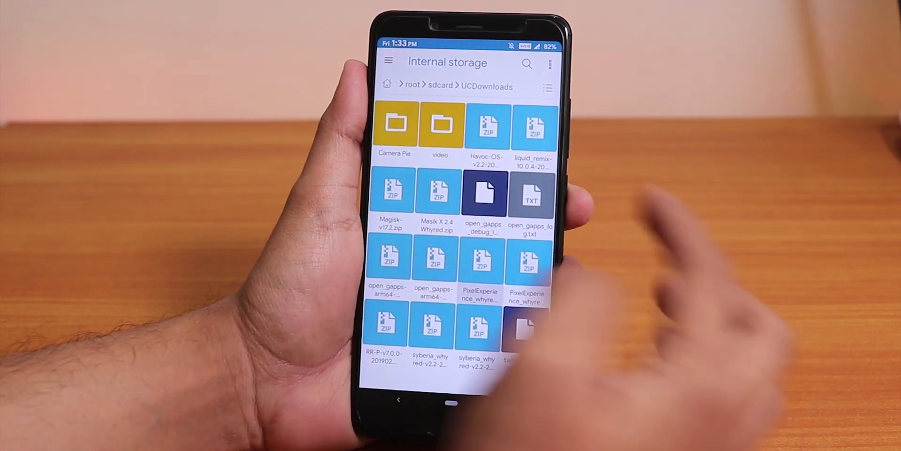
{"action": "left_click", "coordinate": [484, 194]}
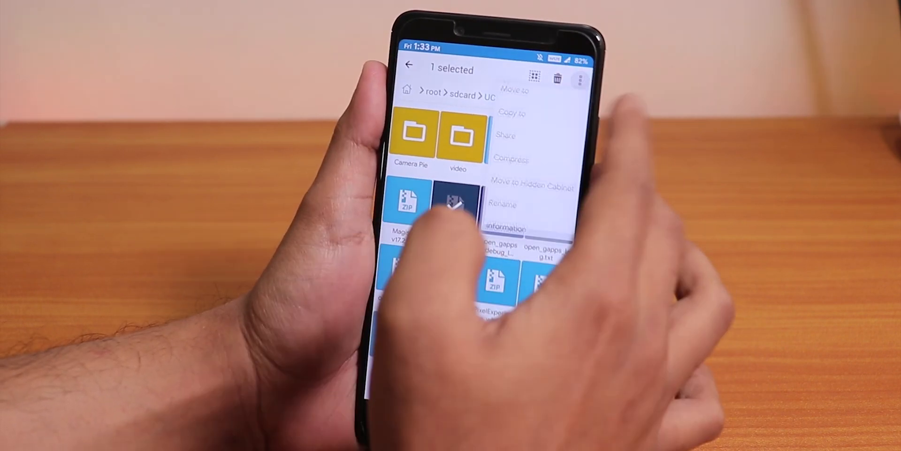
{"action": "left_click", "coordinate": [505, 227]}
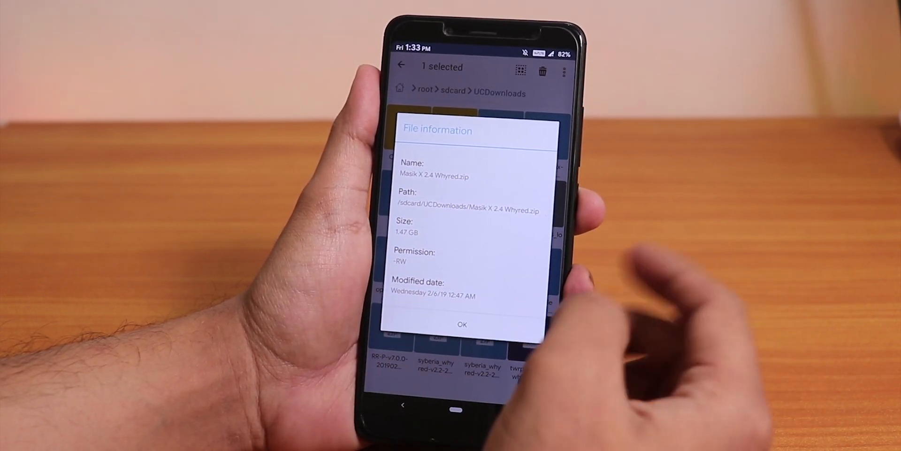
{"action": "left_click", "coordinate": [462, 324]}
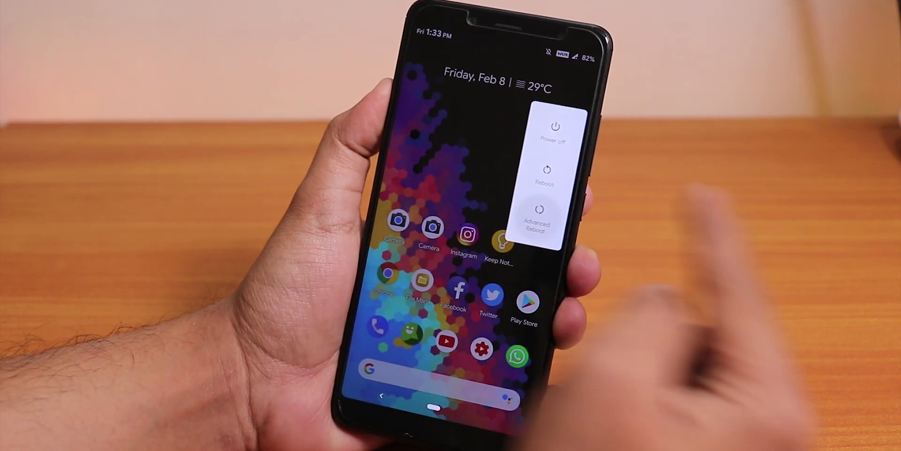
Reboot the phone into TWRP recovery via Advanced Reboot.
{"action": "left_click", "coordinate": [537, 219]}
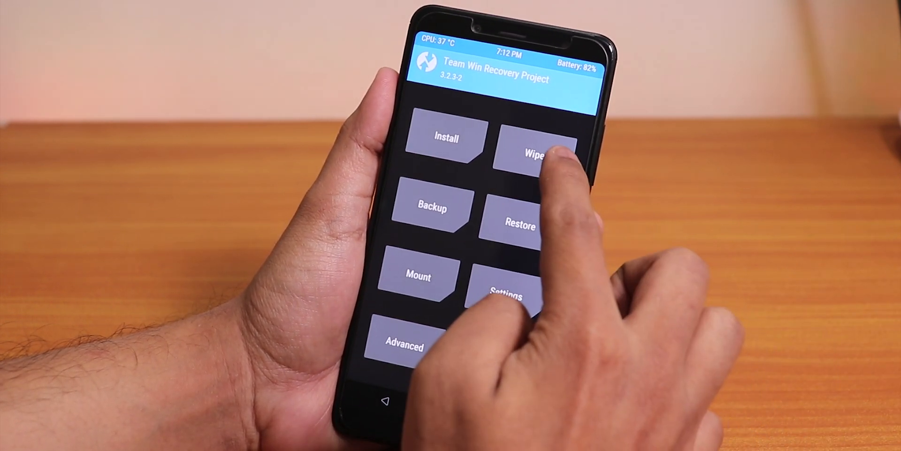
Advanced-wipe Dalvik/ART Cache, Cache, Data, System and Vendor, swiping to confirm.
{"action": "left_click", "coordinate": [524, 152]}
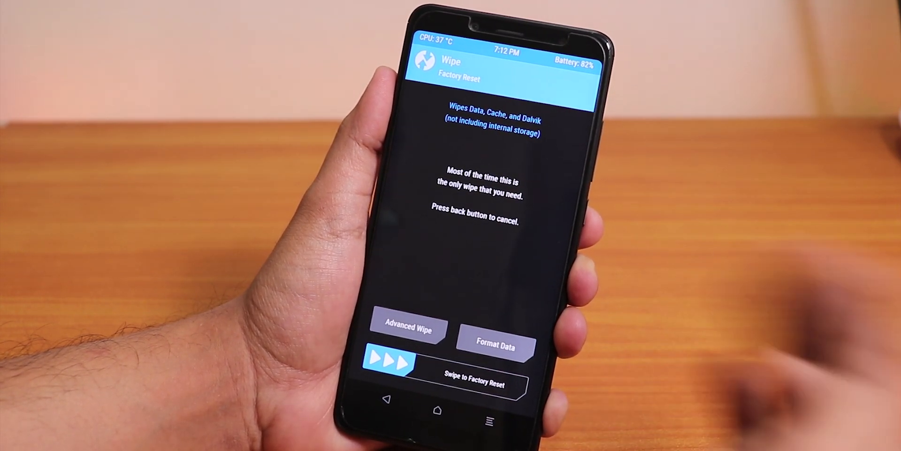
{"action": "left_click", "coordinate": [406, 329]}
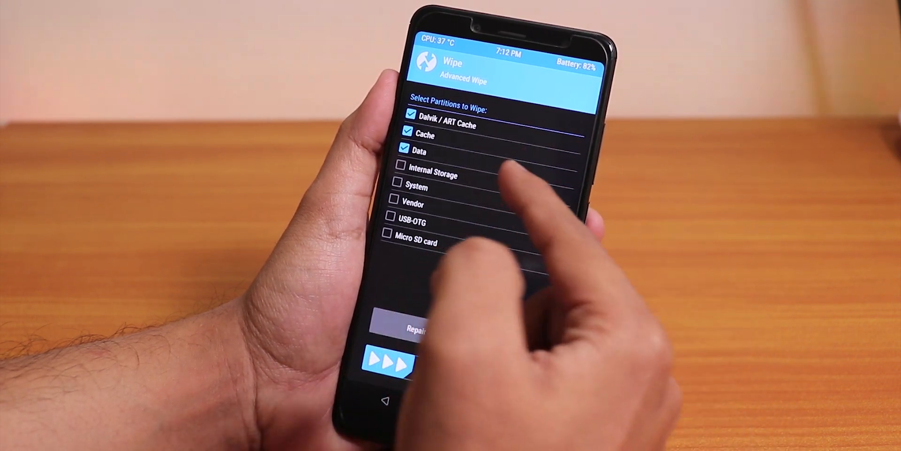
{"action": "left_click", "coordinate": [398, 187]}
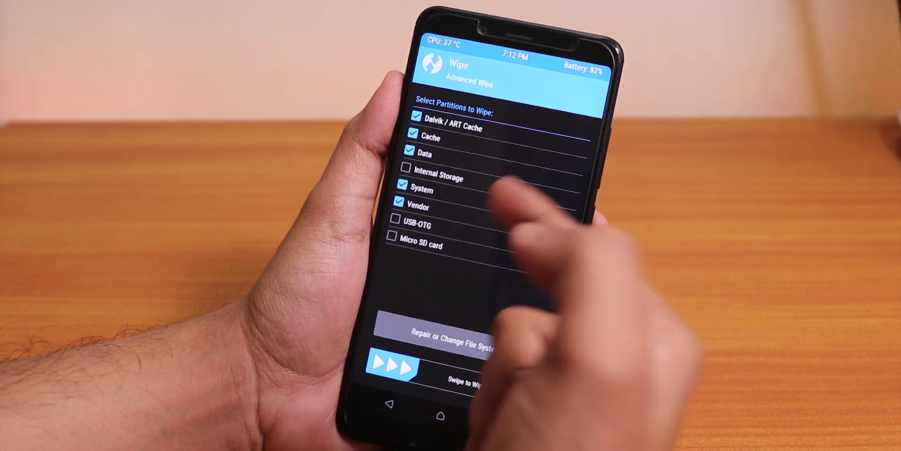
{"action": "left_click_drag", "start_coordinate": [396, 368], "coordinate": [477, 379]}
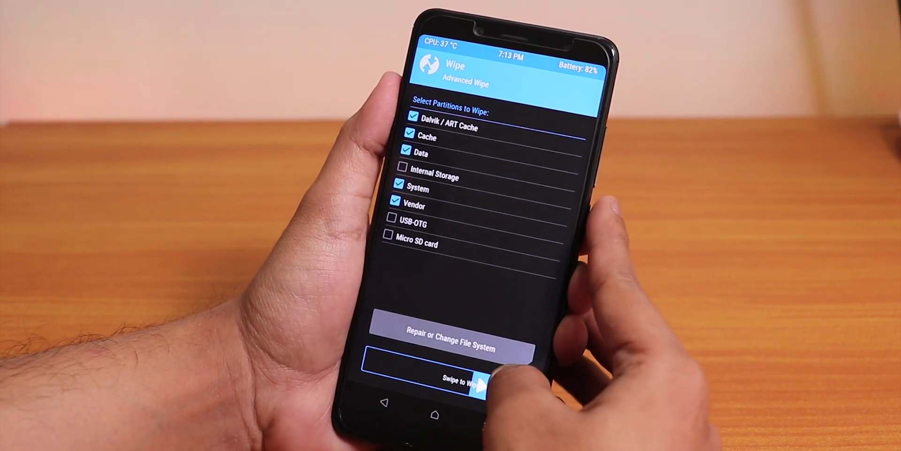
{"action": "left_click_drag", "start_coordinate": [396, 380], "coordinate": [501, 379]}
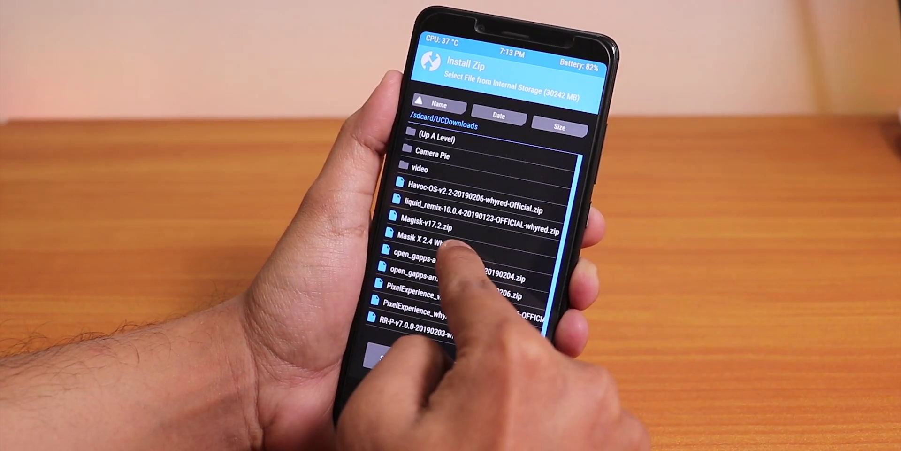
Flash Masik X 2.4 Whyred.zip from /sdcard/UCDownloads, launching the Aroma installer.
{"action": "left_click", "coordinate": [436, 236]}
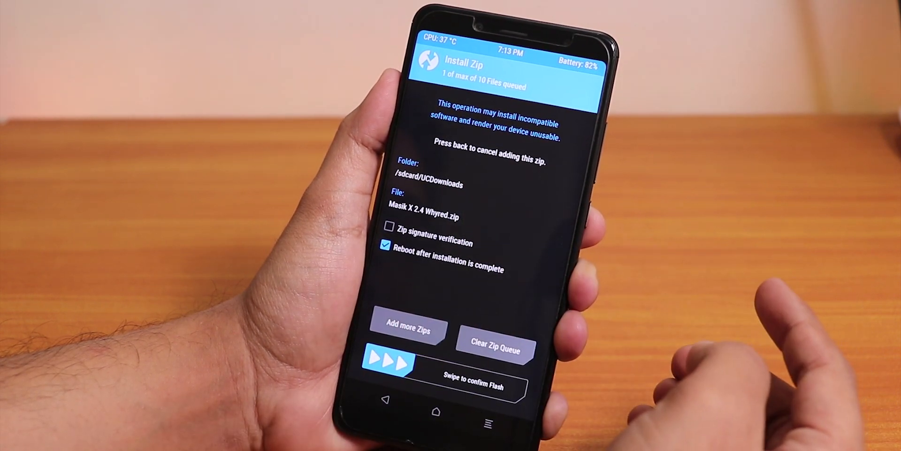
{"action": "left_click", "coordinate": [386, 244]}
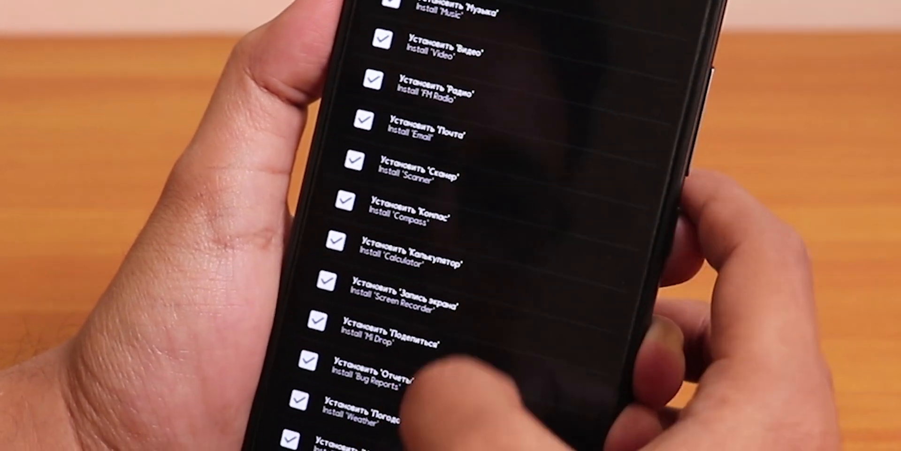
{"action": "scroll", "scroll_direction": "down", "scroll_amount": 3}
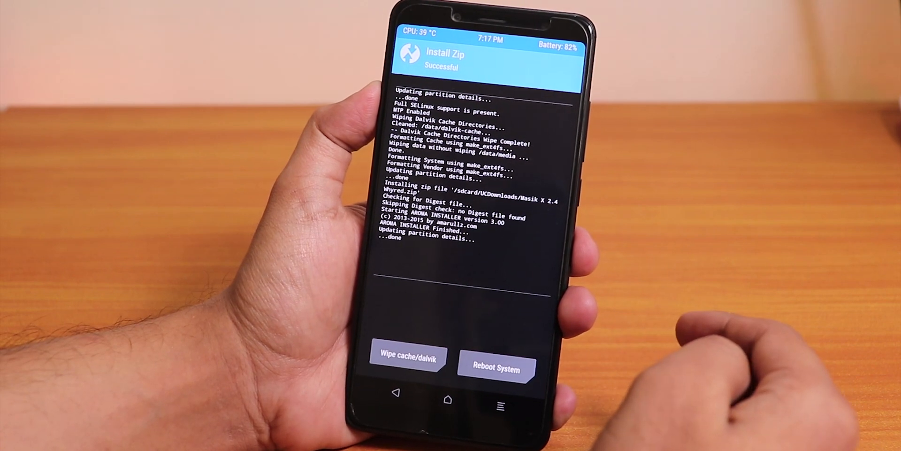
Reboot the system into the newly flashed MIUI 10 ROM.
{"action": "left_click", "coordinate": [497, 368]}
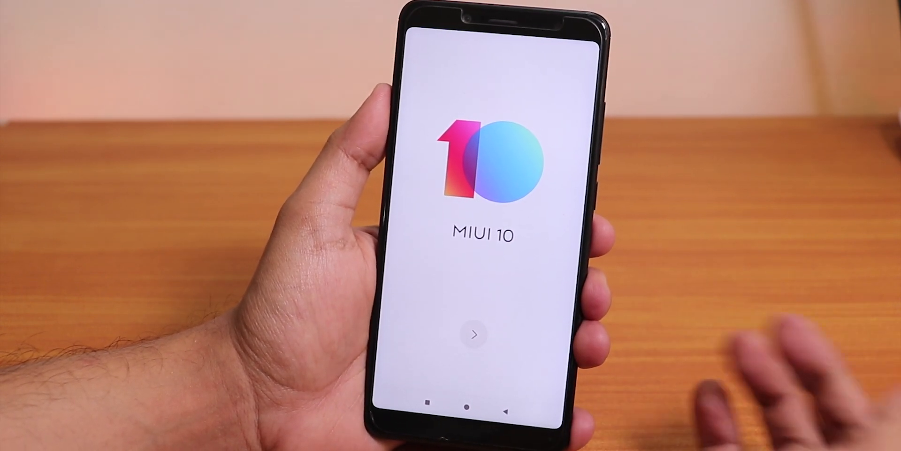
Begin setup with English (US) as language and advance to the Add fingerprint step.
{"action": "left_click", "coordinate": [472, 334]}
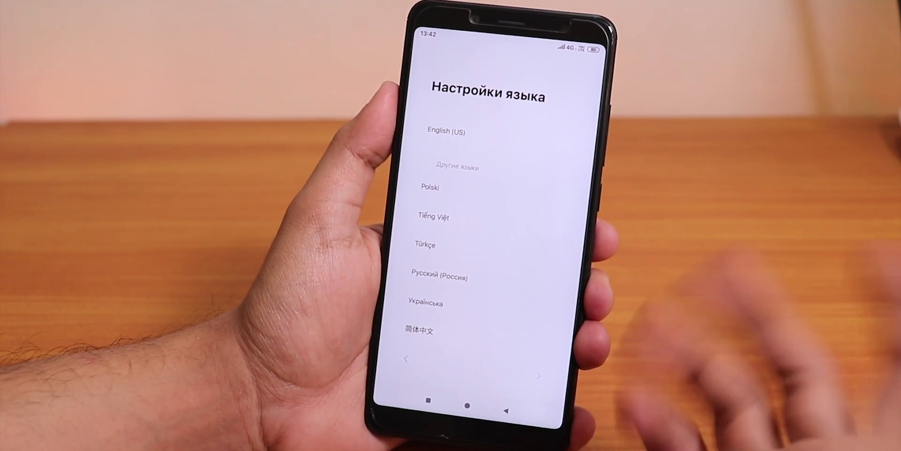
{"action": "left_click", "coordinate": [445, 133]}
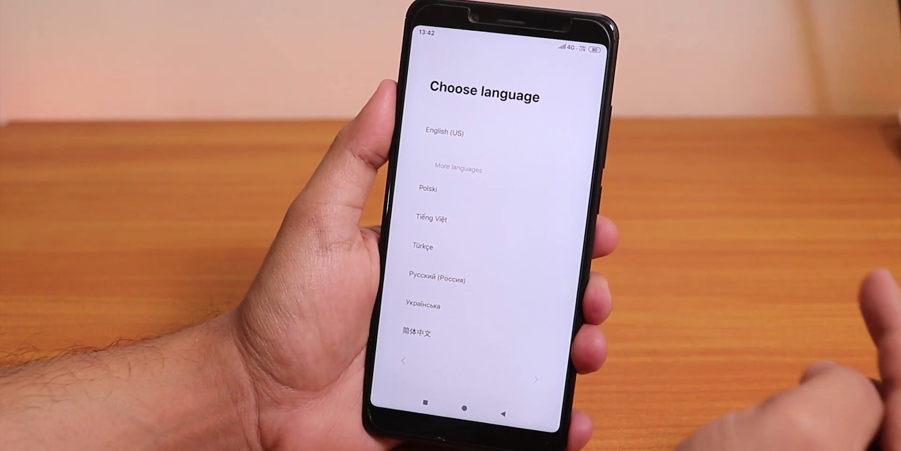
{"action": "left_click", "coordinate": [442, 132]}
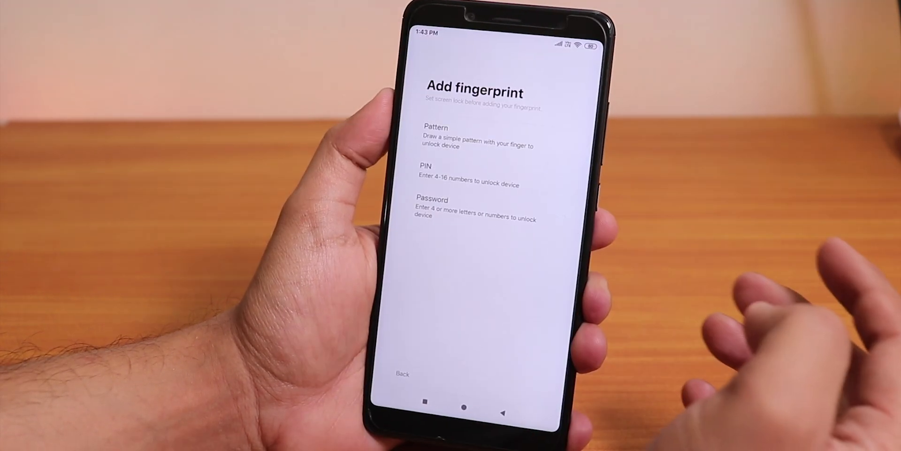
Skip the screen lock and fingerprint to reach the navigation mode choice.
{"action": "left_click", "coordinate": [465, 173]}
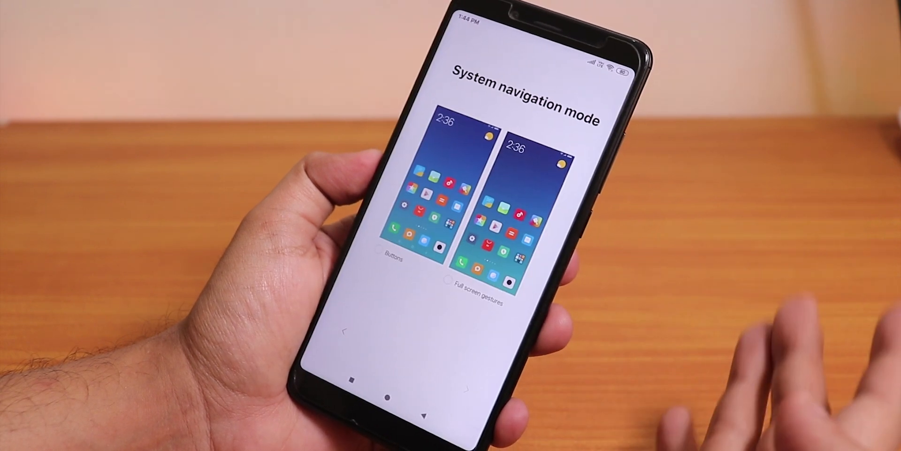
Choose Full screen gestures and complete the wizard to land on the home screen.
{"action": "left_click", "coordinate": [452, 294]}
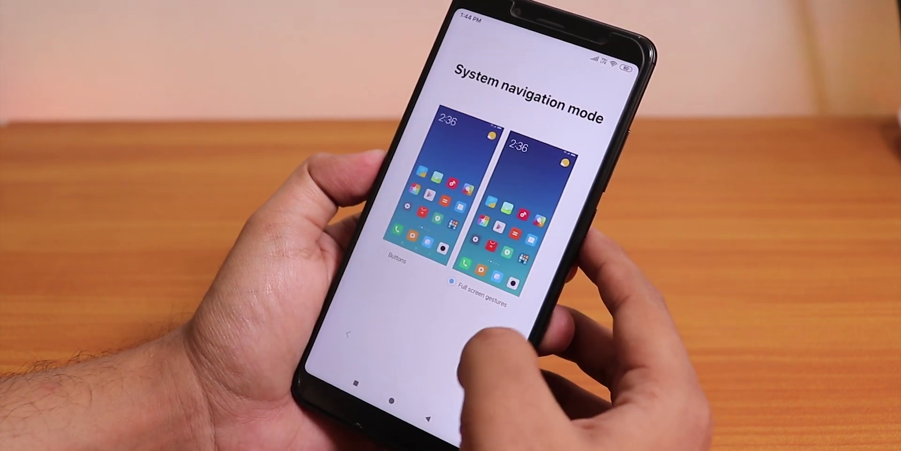
{"action": "left_click", "coordinate": [452, 285]}
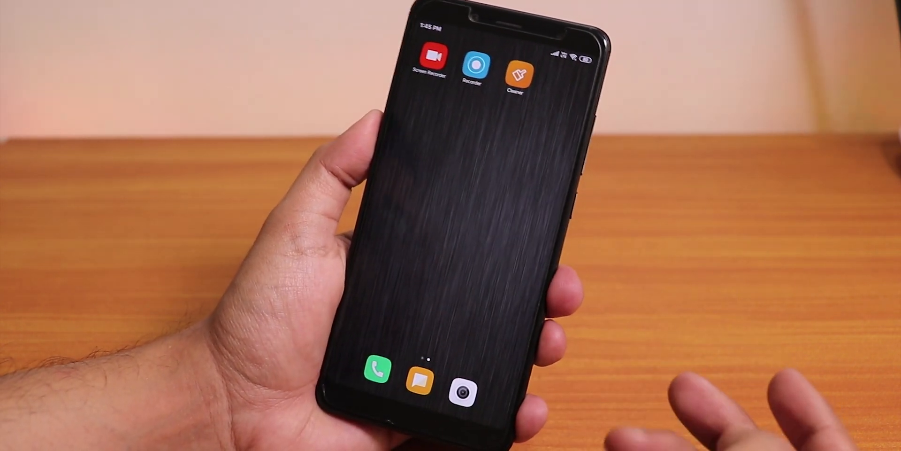
Try the Camera in Photo mode, then return to the launcher page of preinstalled apps.
{"action": "scroll", "scroll_direction": "left", "scroll_amount": 3}
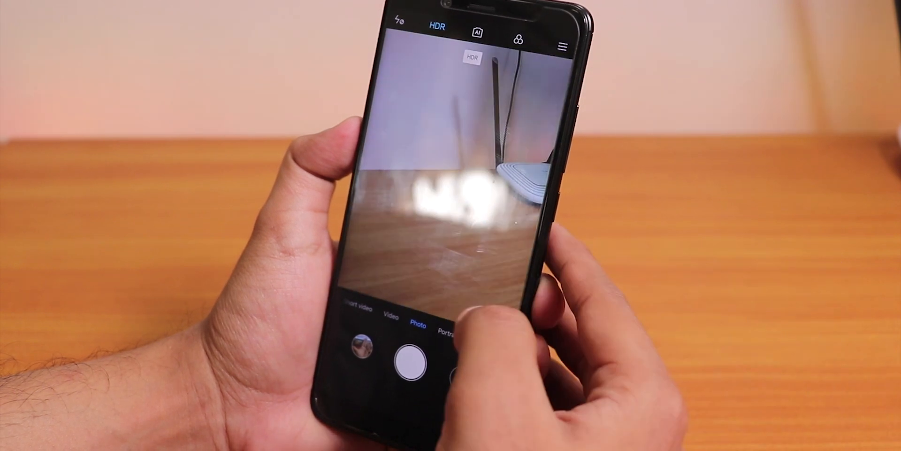
{"action": "left_click", "coordinate": [448, 331]}
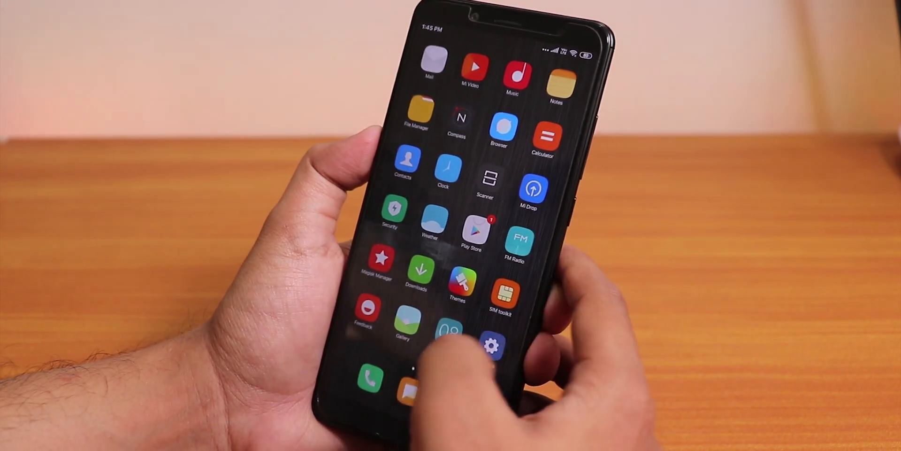
Check the notification shade and Play Store sign-in, then enter Settings showing MIUI 10 Masik 9.1.24.
{"action": "left_click_drag", "start_coordinate": [469, 41], "coordinate": [468, 200]}
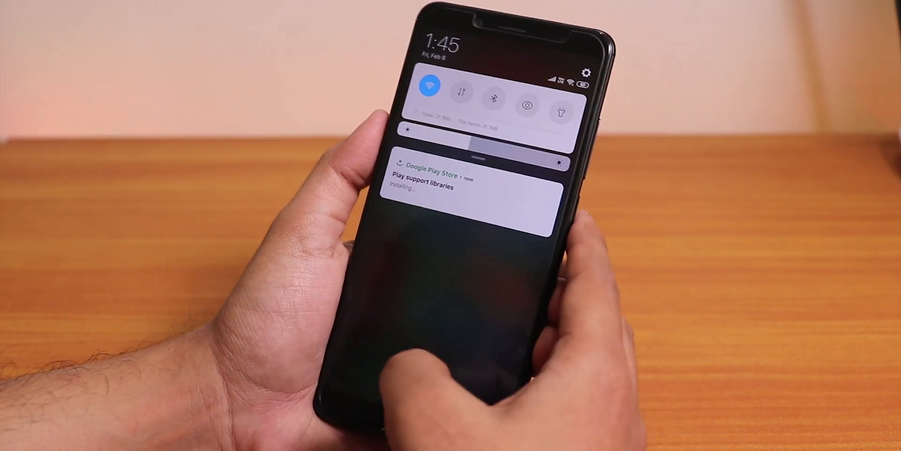
{"action": "left_click_drag", "start_coordinate": [471, 132], "coordinate": [472, 230]}
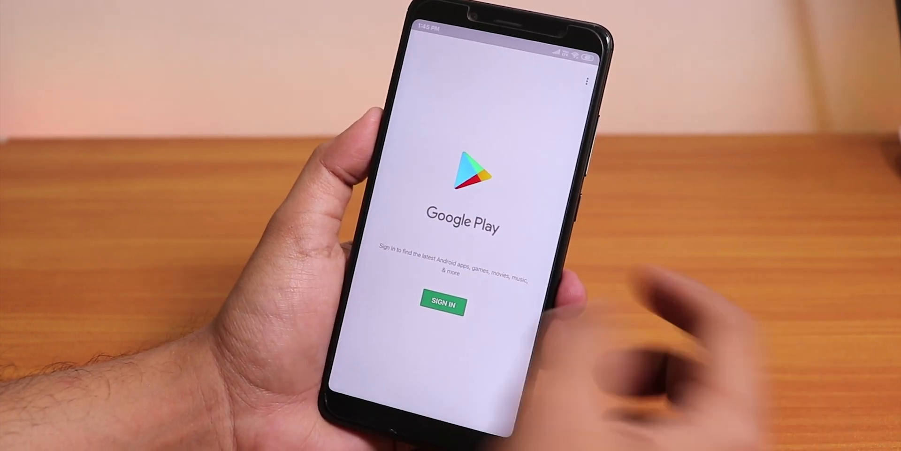
{"action": "left_click", "coordinate": [442, 304]}
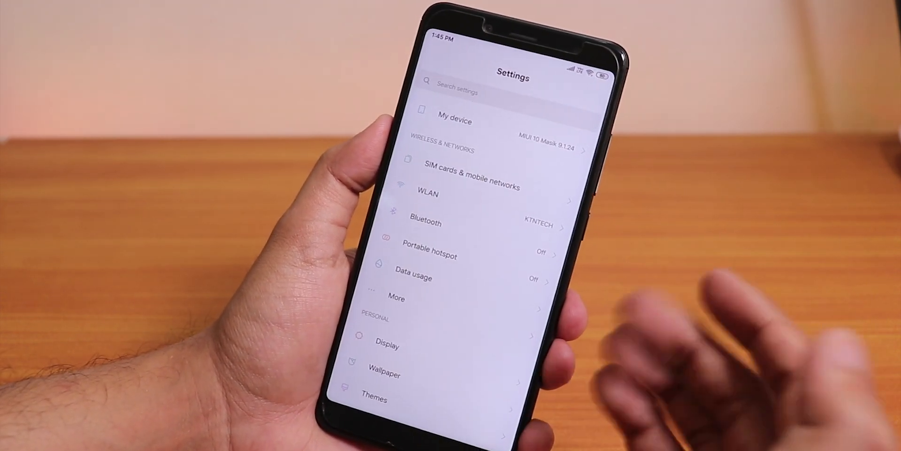
Scroll the Settings list and open My device, showing MIUI 10 Masik 9.1.24 Stable.
{"action": "scroll", "scroll_direction": "down", "scroll_amount": 3}
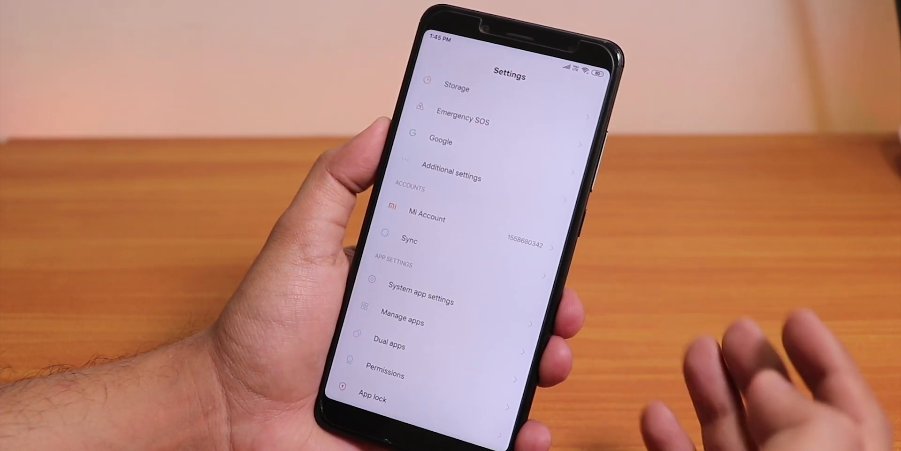
{"action": "scroll", "scroll_direction": "down", "scroll_amount": 3}
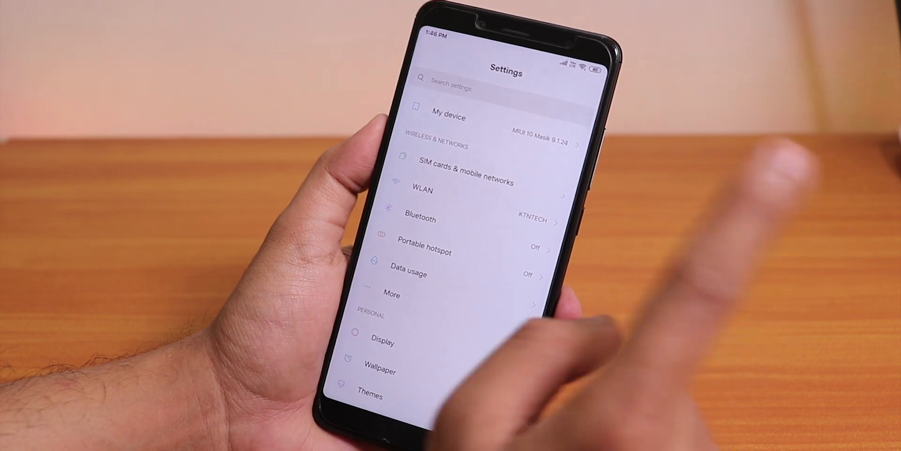
{"action": "left_click", "coordinate": [450, 115]}
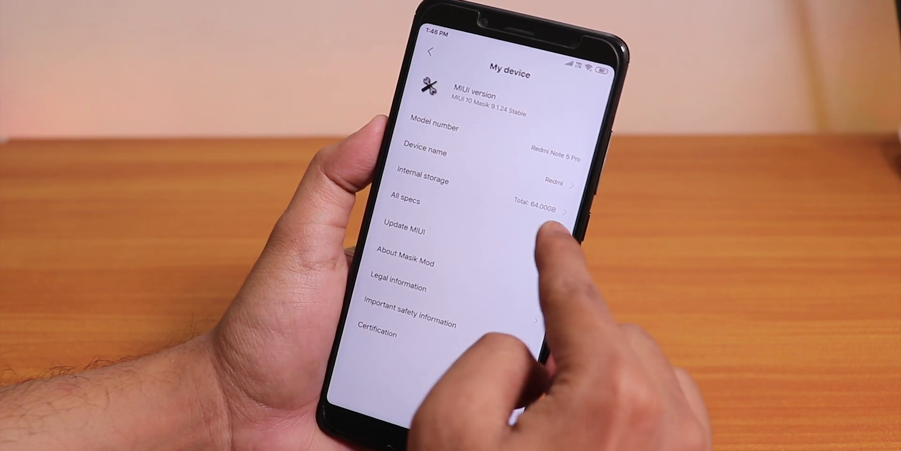
View All specs (Android 8.1.0, 4.00GB RAM, 64.00GB storage), then go back to the main Settings list.
{"action": "left_click", "coordinate": [405, 201]}
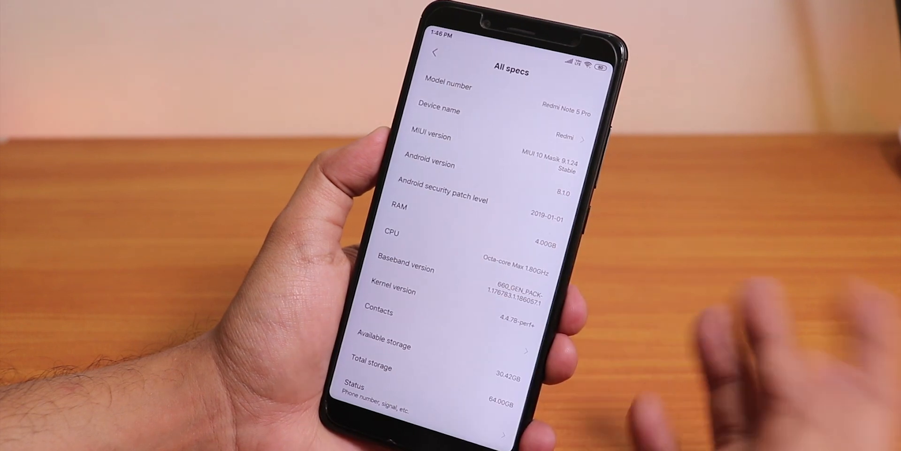
{"action": "left_click", "coordinate": [437, 52]}
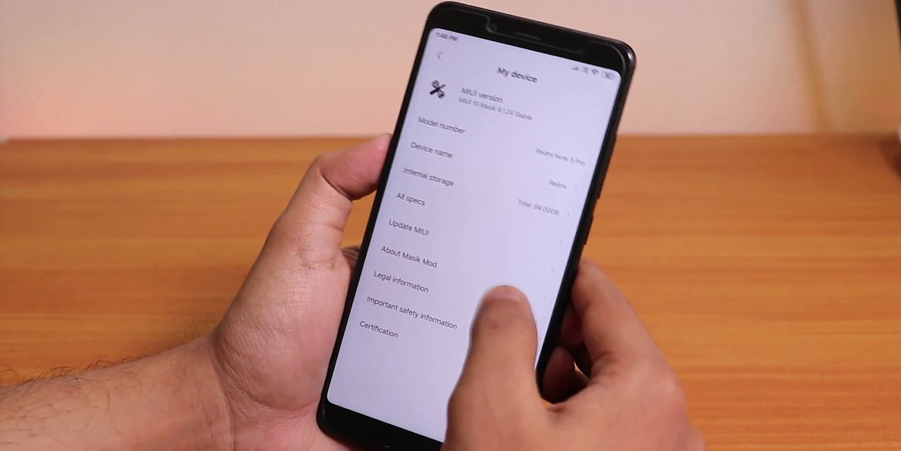
{"action": "left_click", "coordinate": [440, 57]}
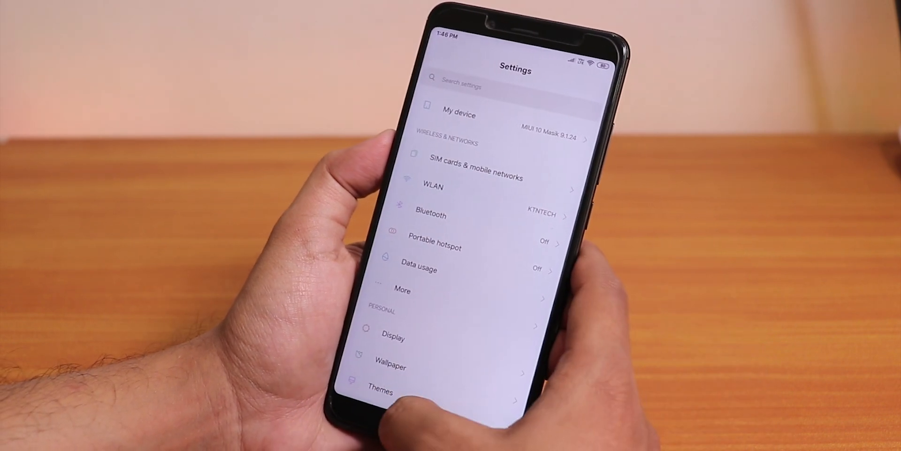